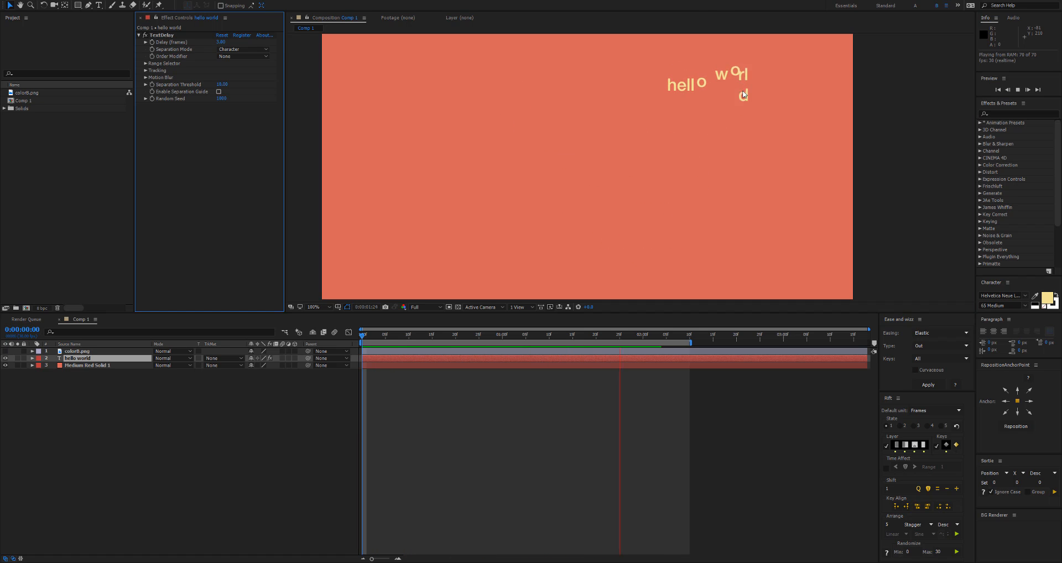
Enable the TextDelay Separation Guide so each hello world character is colour-coded
click(574, 334)
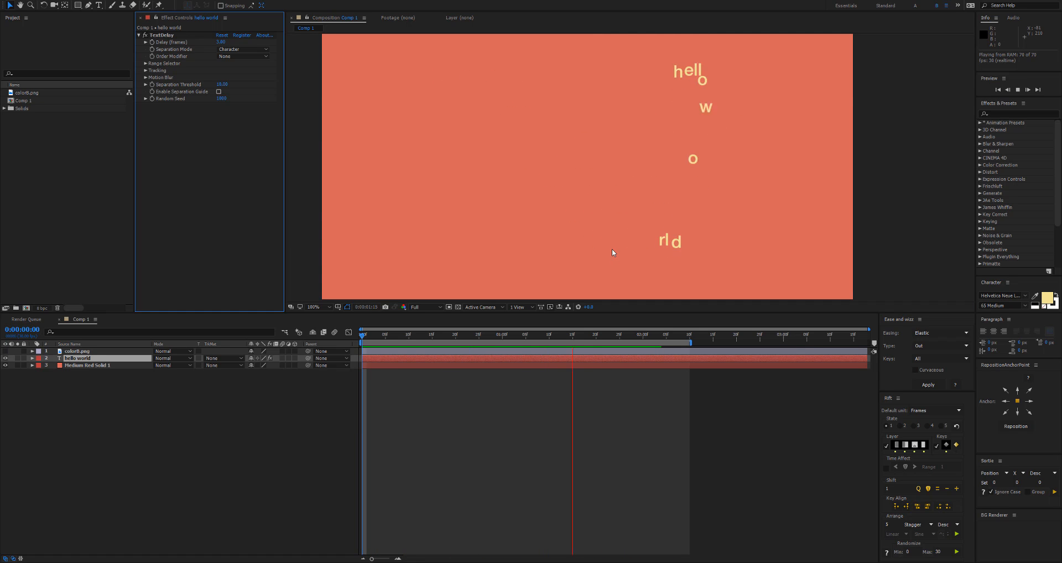
click(498, 334)
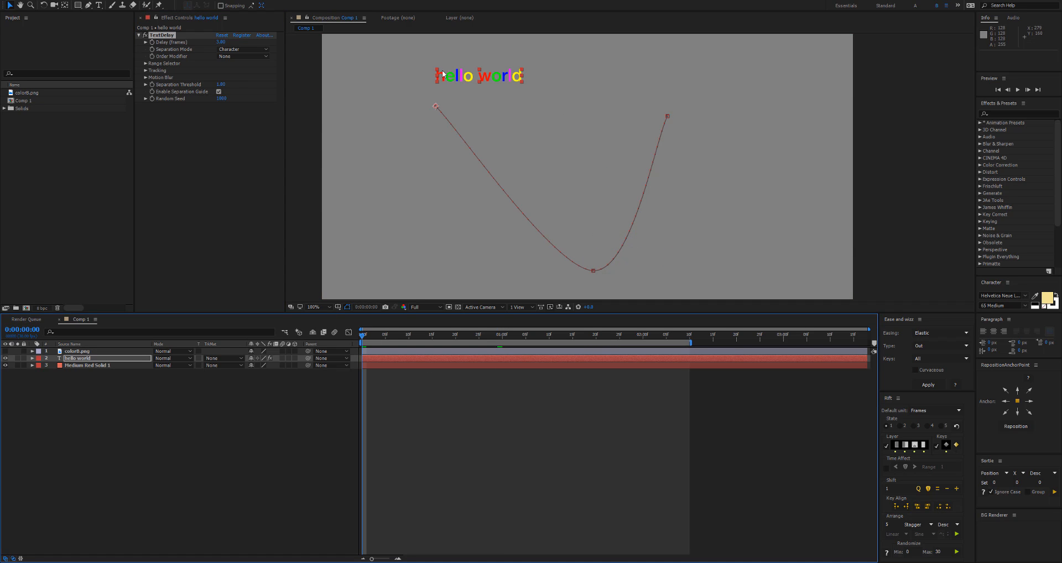
mouse_move(506, 79)
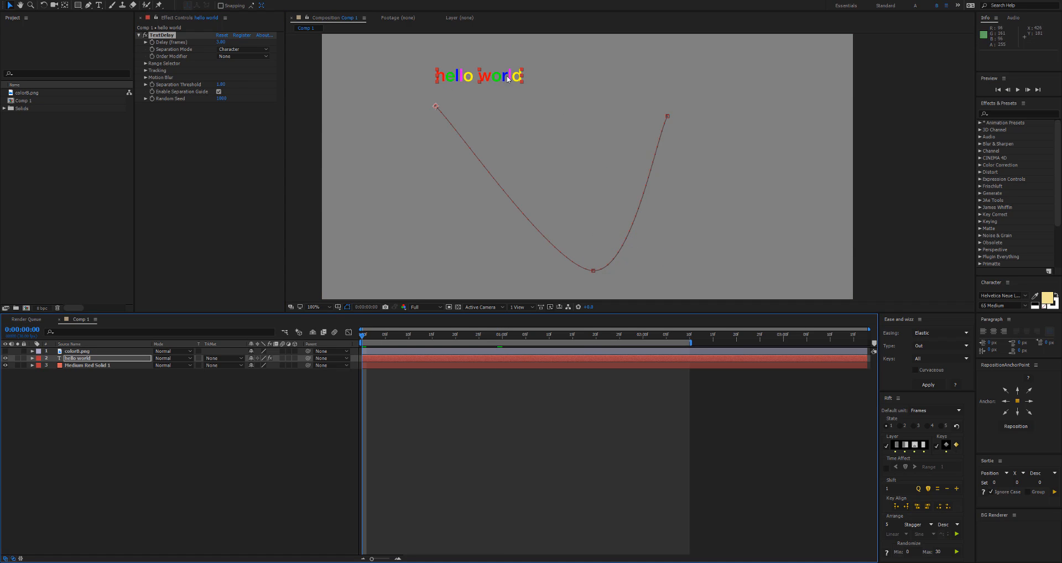
mouse_move(441, 80)
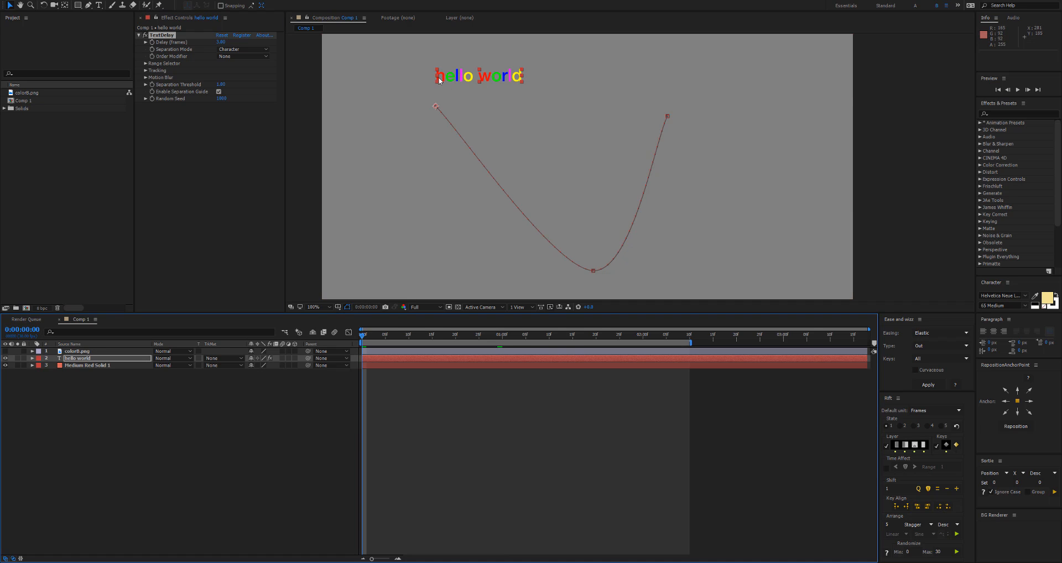
mouse_move(486, 81)
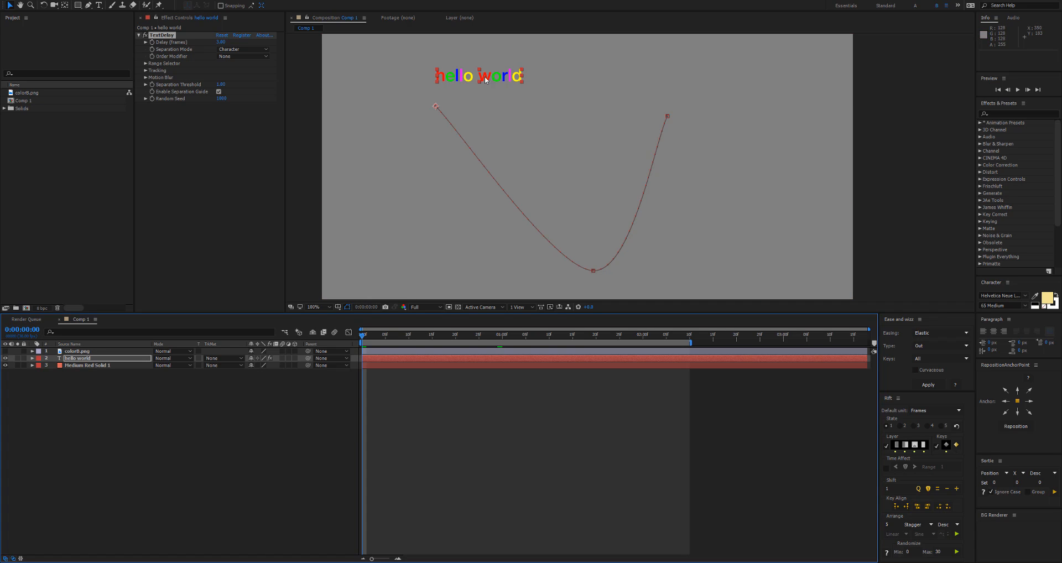
mouse_move(514, 108)
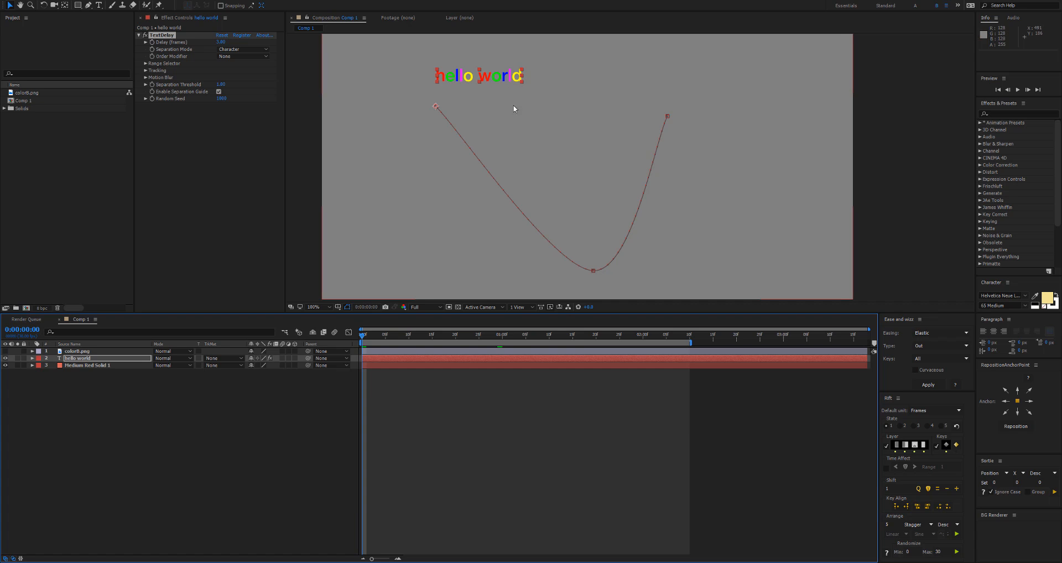
mouse_move(210, 133)
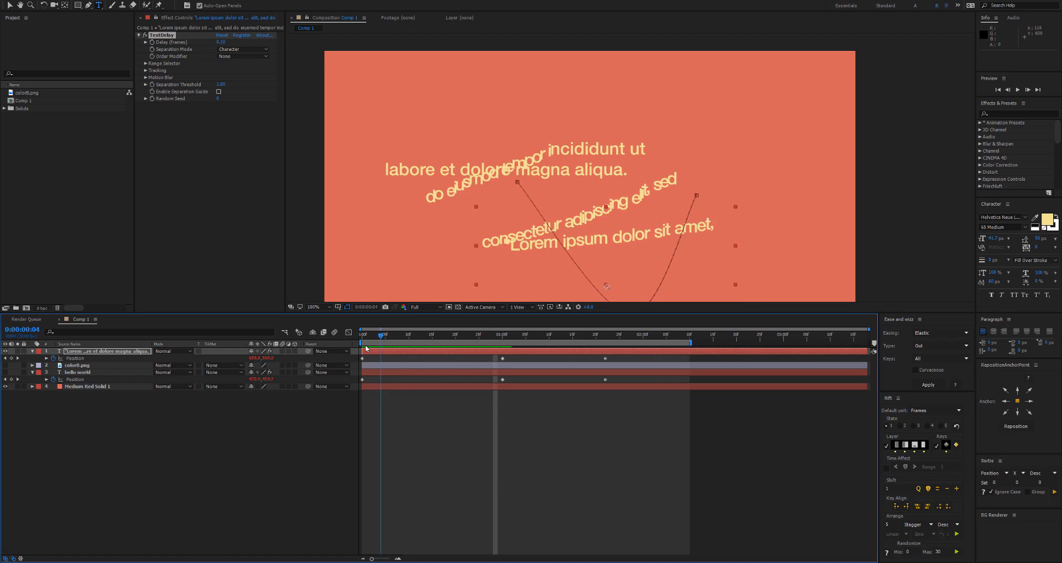
Open the Separation Mode dropdown on the Lorem ipsum layer's TextDelay effect
click(242, 48)
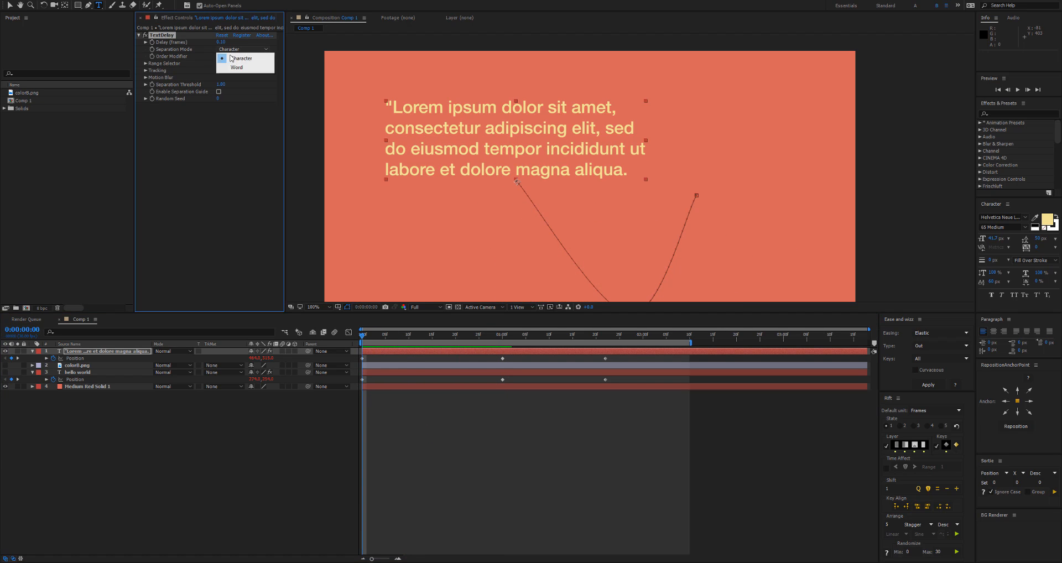
Set Separation Mode to Word with threshold 10, and preview lines lagging along the path
click(236, 67)
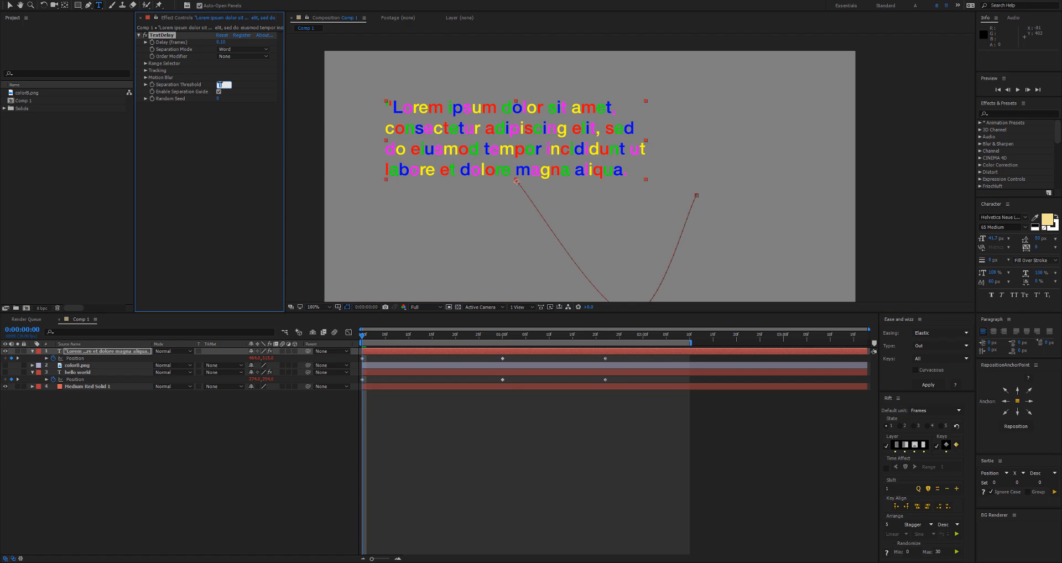
text(10.00)
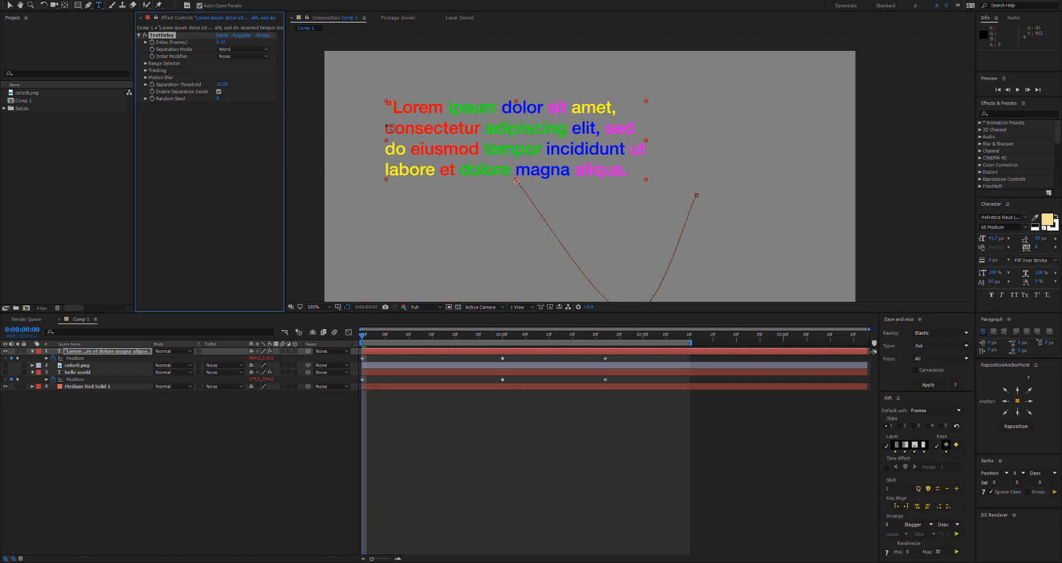
mouse_move(486, 105)
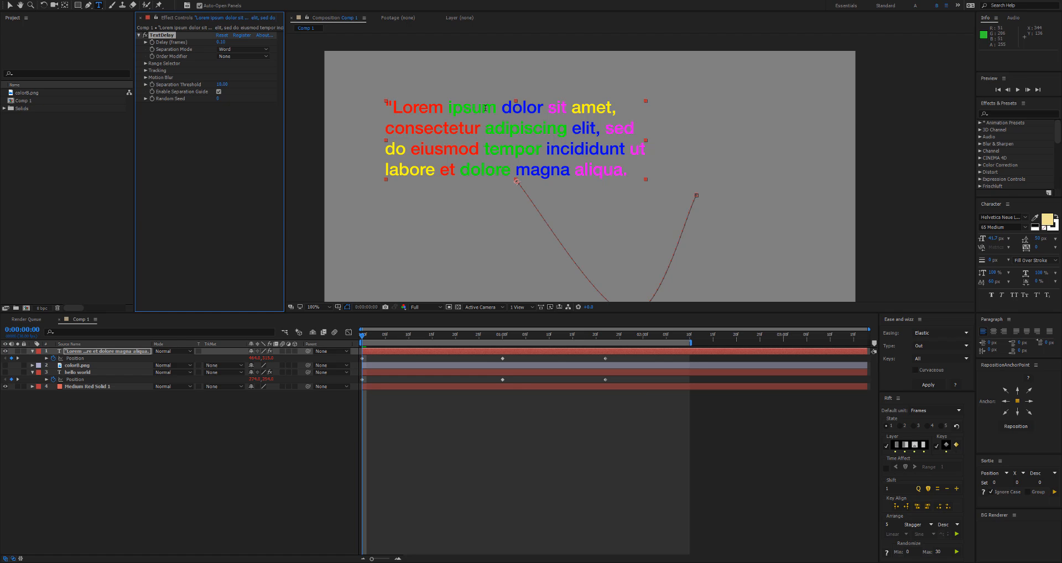
mouse_move(157, 146)
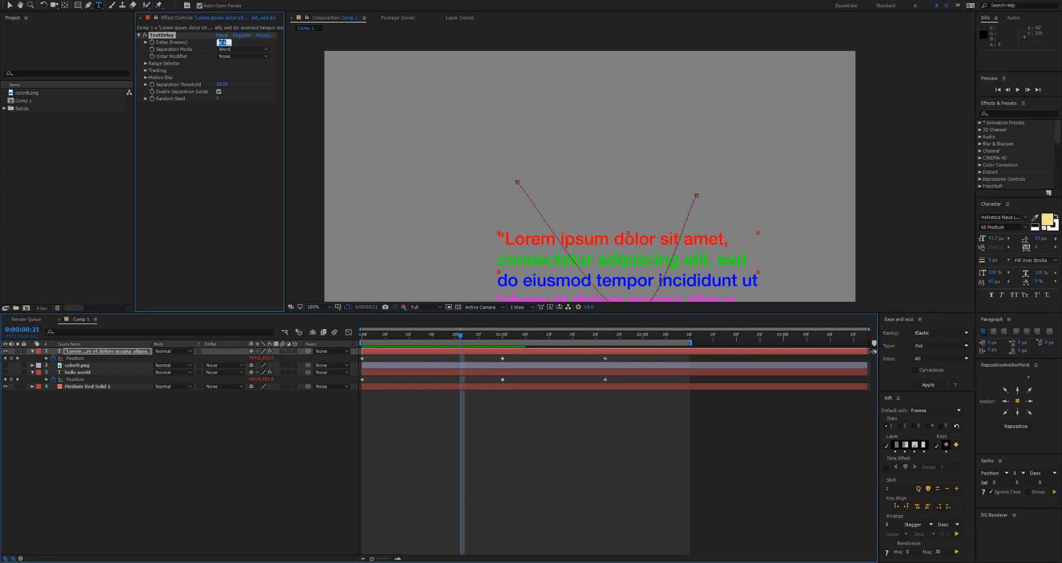
drag(459, 334, 390, 334)
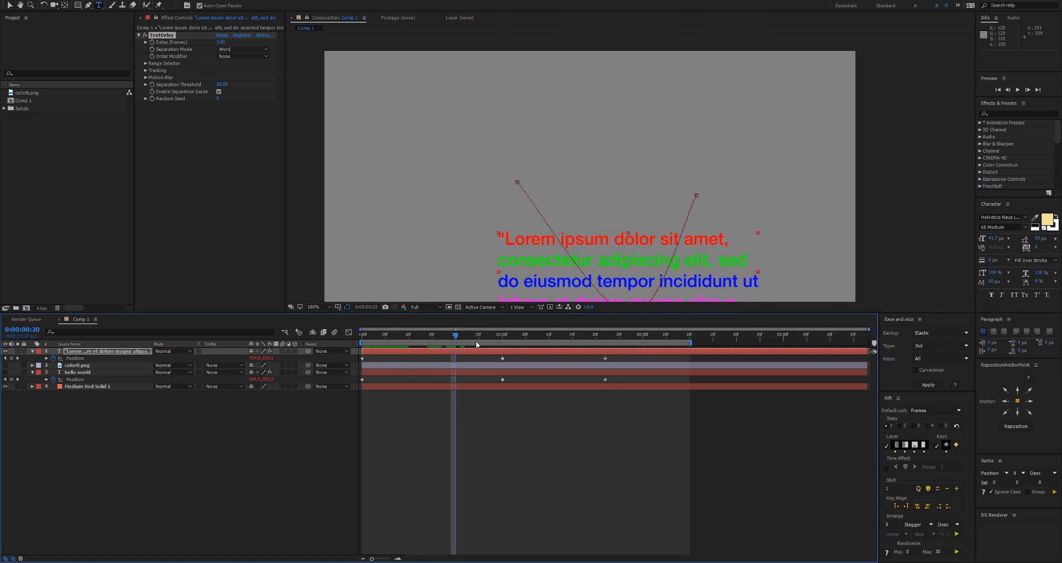
On hello world, try Reverse and Random order with a new seed, then choose Increment
click(79, 372)
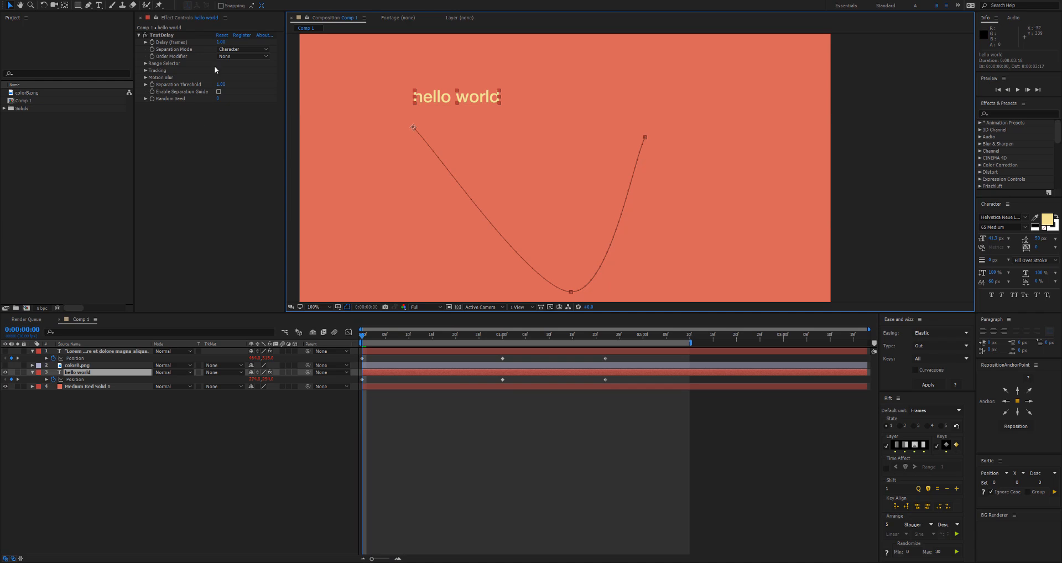
click(242, 57)
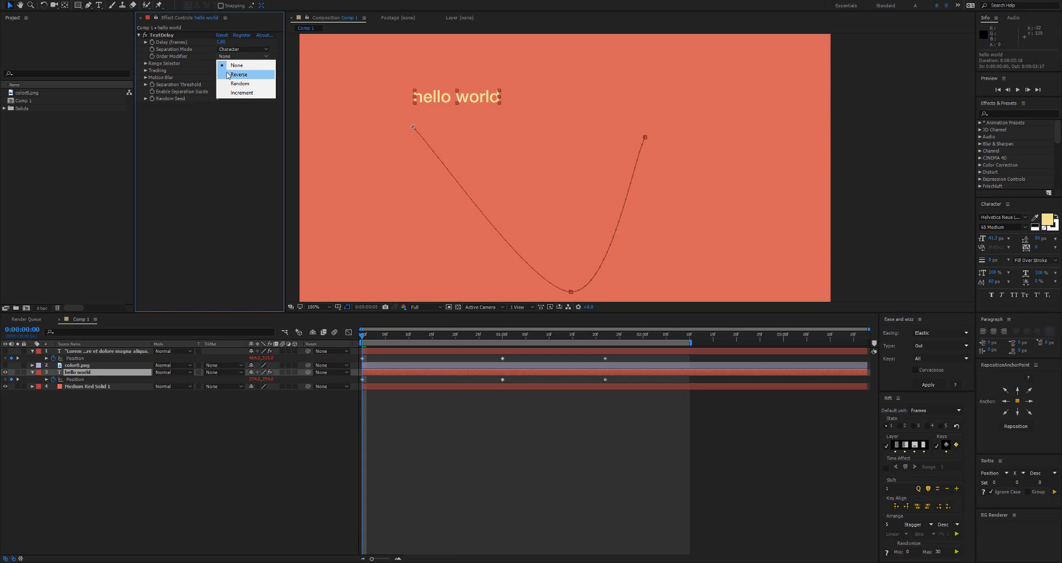
click(238, 75)
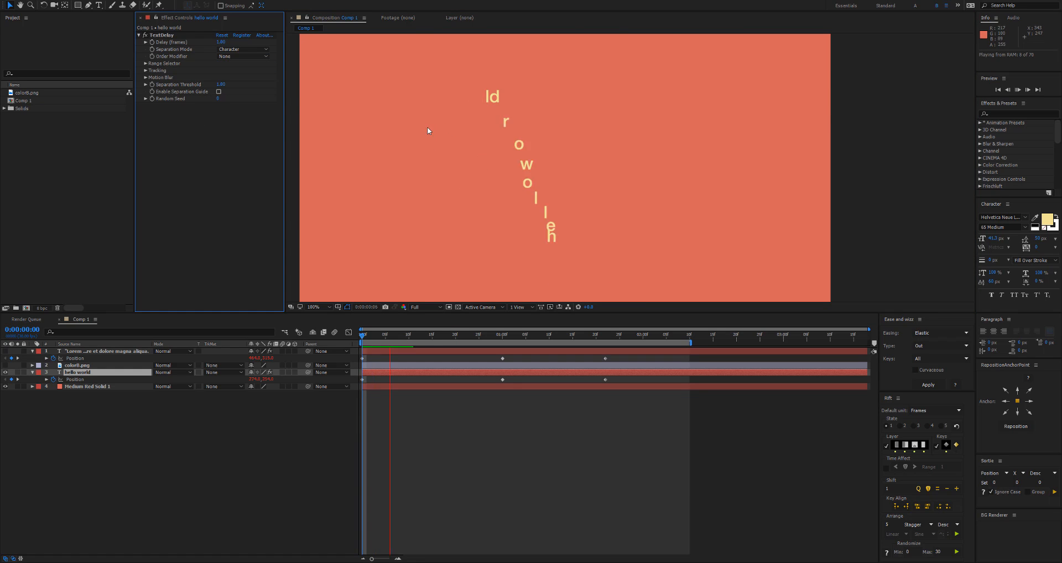
click(241, 56)
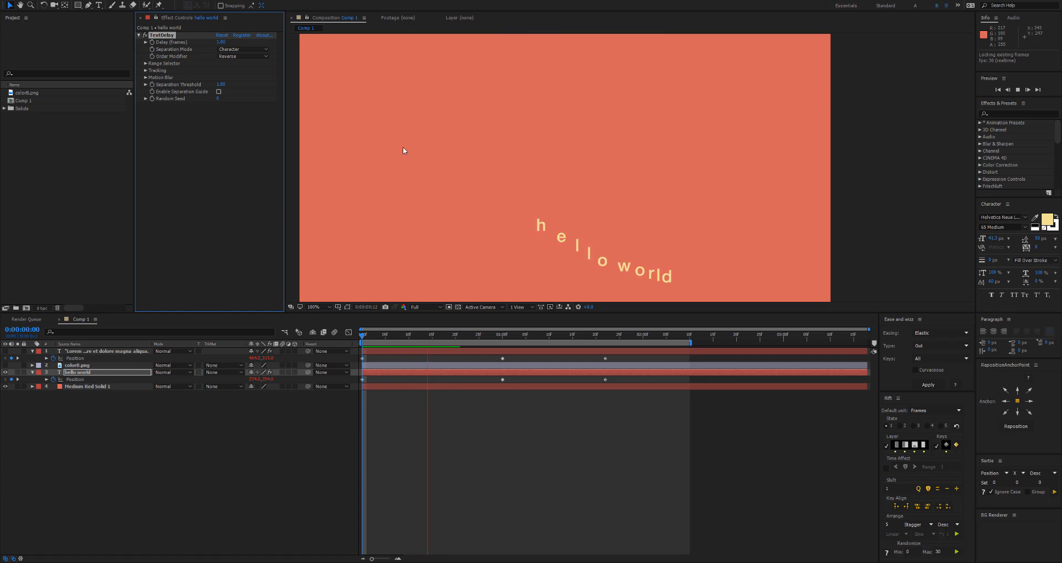
click(241, 55)
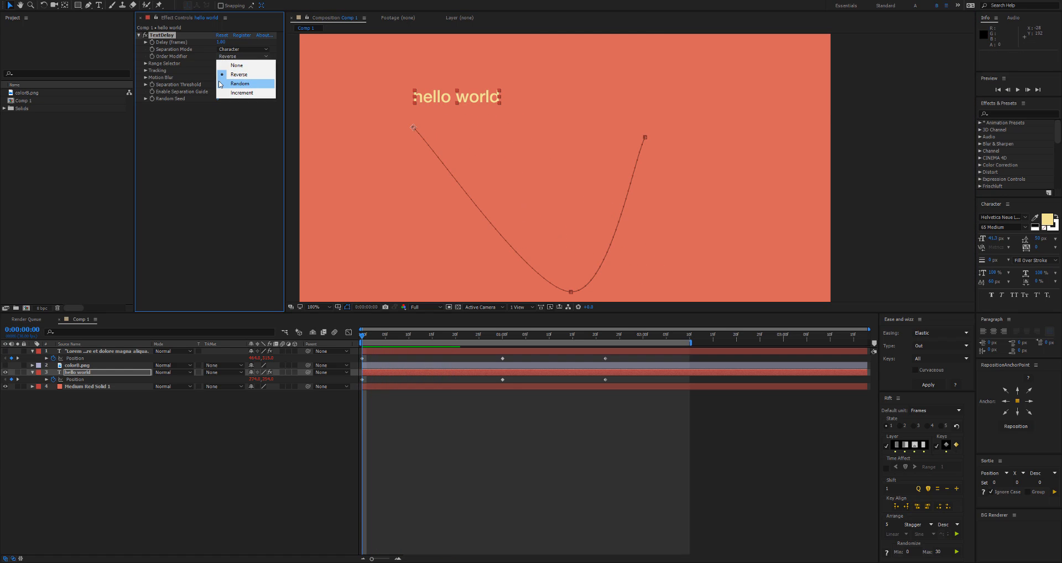
click(240, 83)
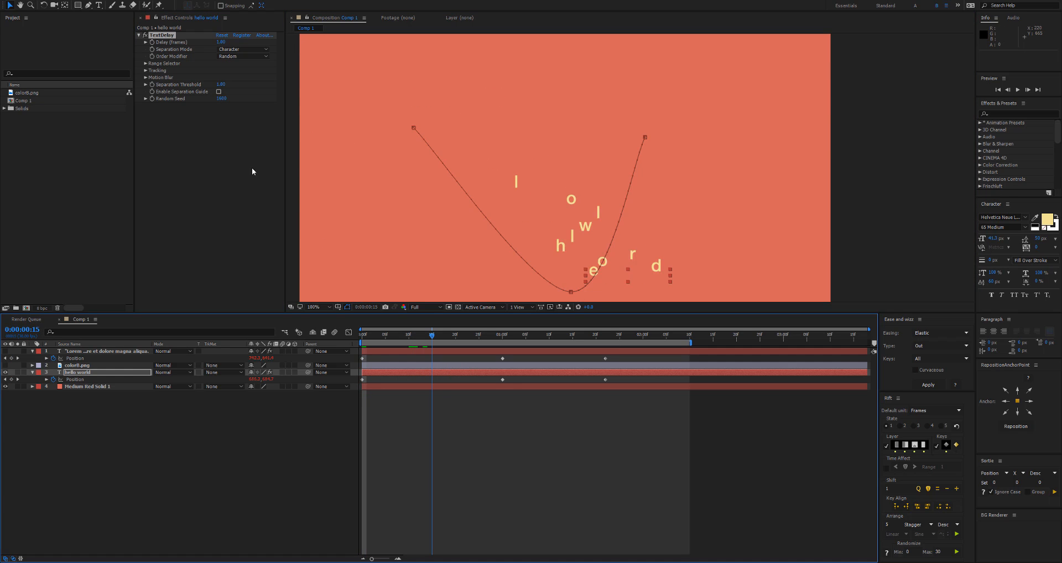
click(221, 99)
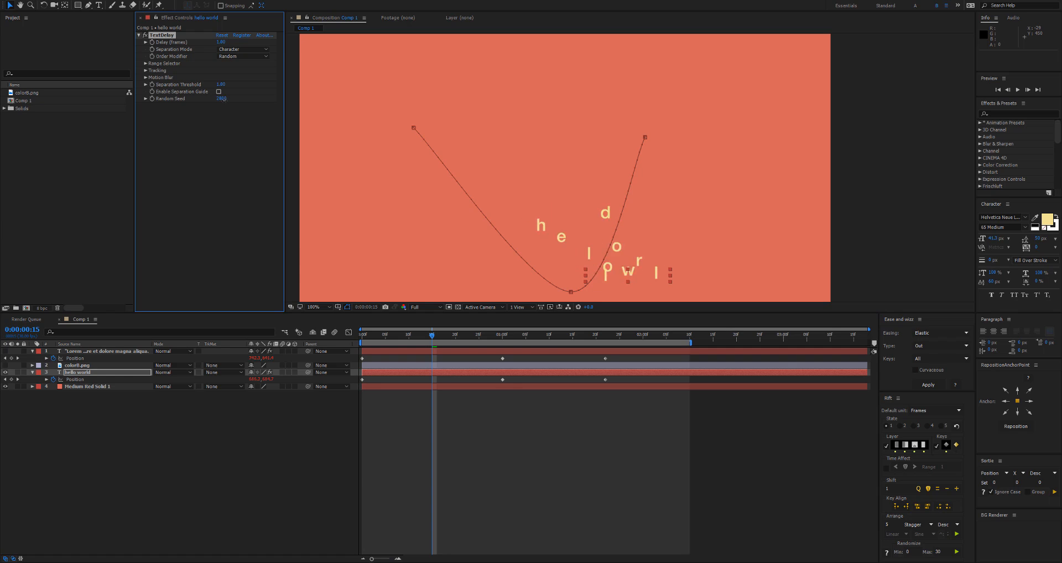
click(242, 55)
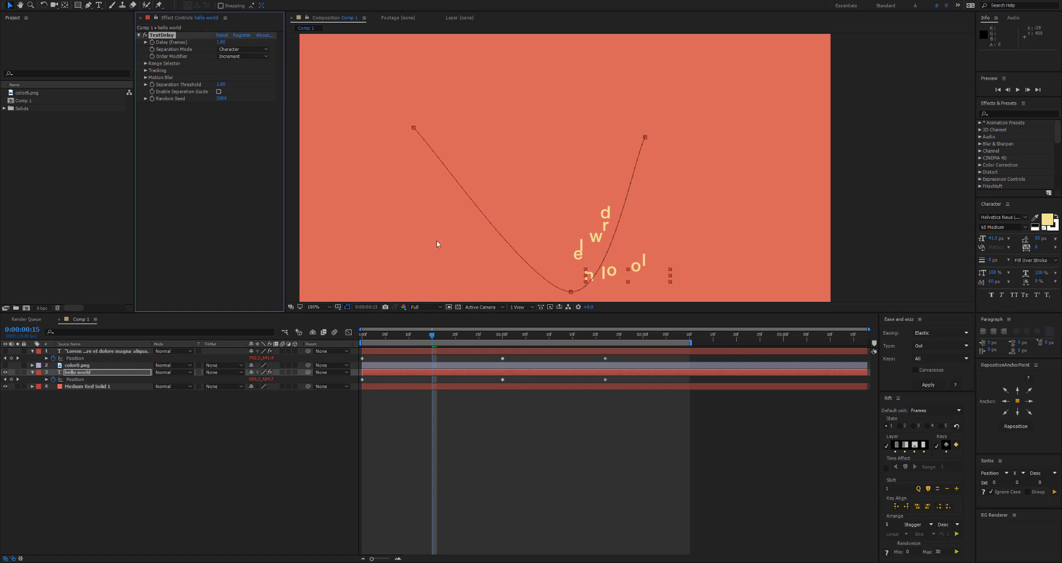
Preview the incrementing letters travelling the curve from the start, then expand Range Selector
click(362, 334)
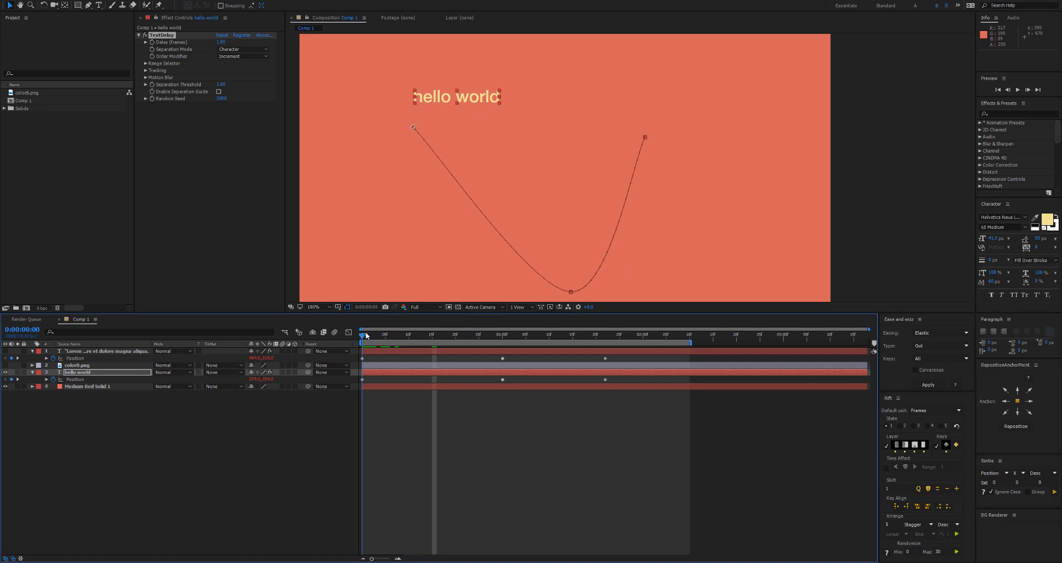
drag(363, 334, 409, 334)
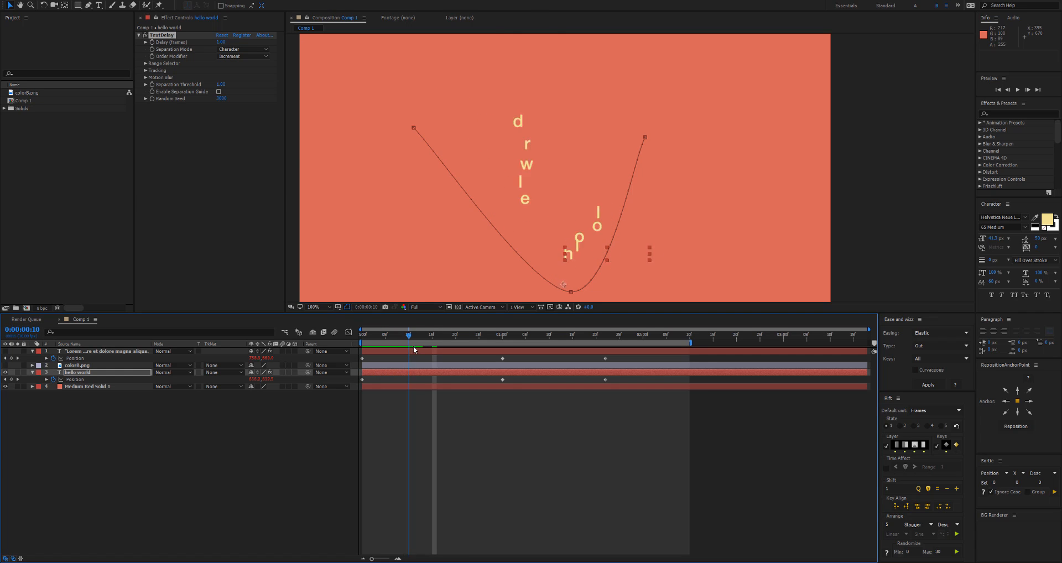
click(558, 335)
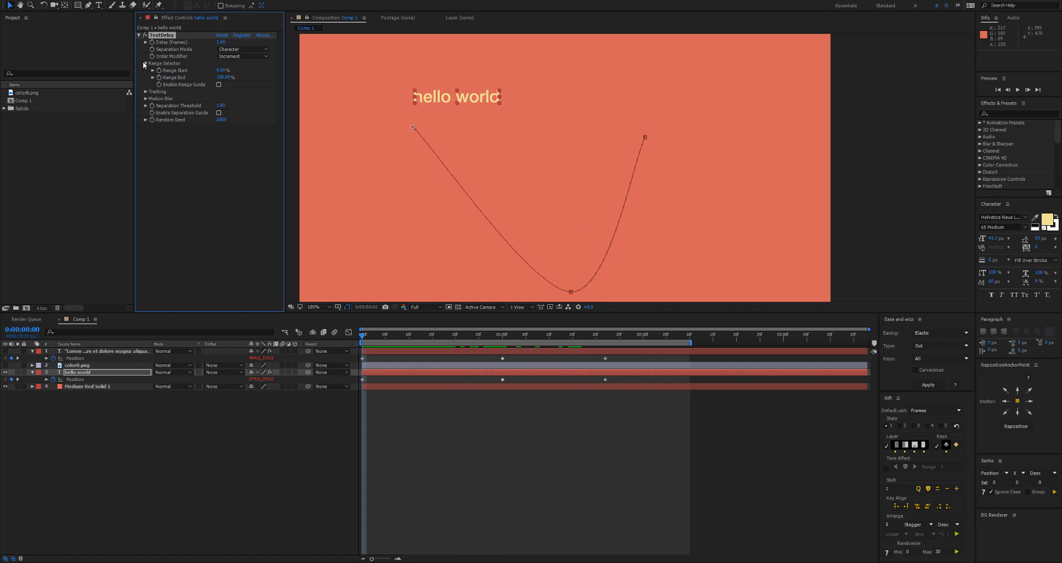
Show the Range Guide and narrow the delayed range to roughly 58%–70% of characters
click(218, 84)
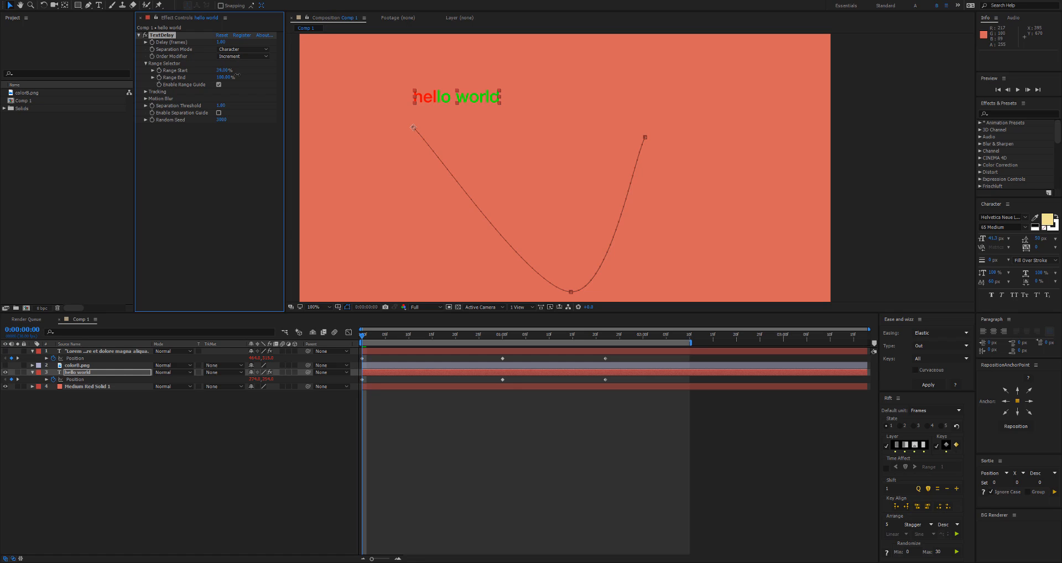
drag(224, 70, 227, 69)
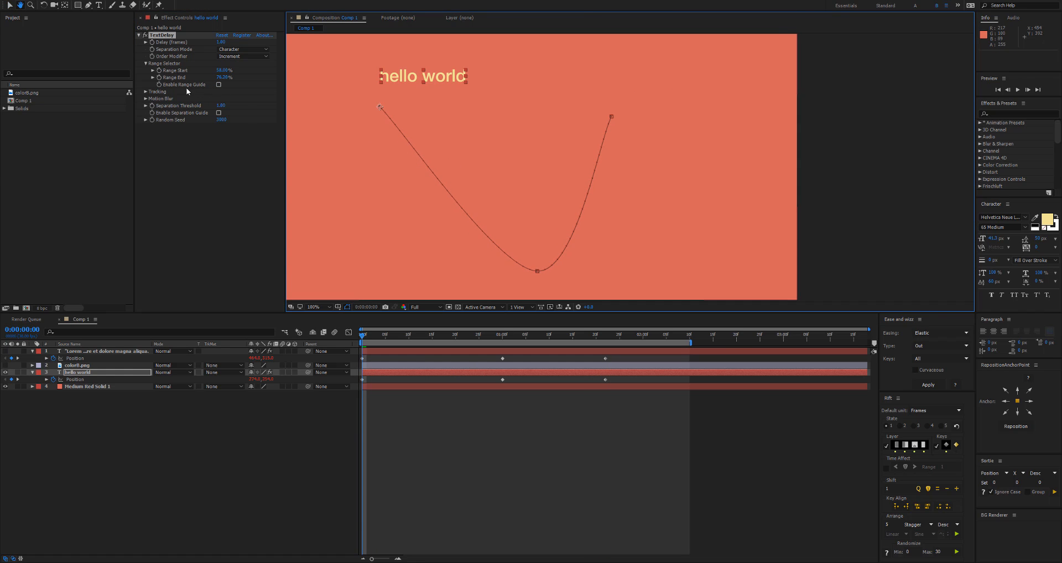
Expand the hello world TextDelay Motion Blur settings
click(145, 91)
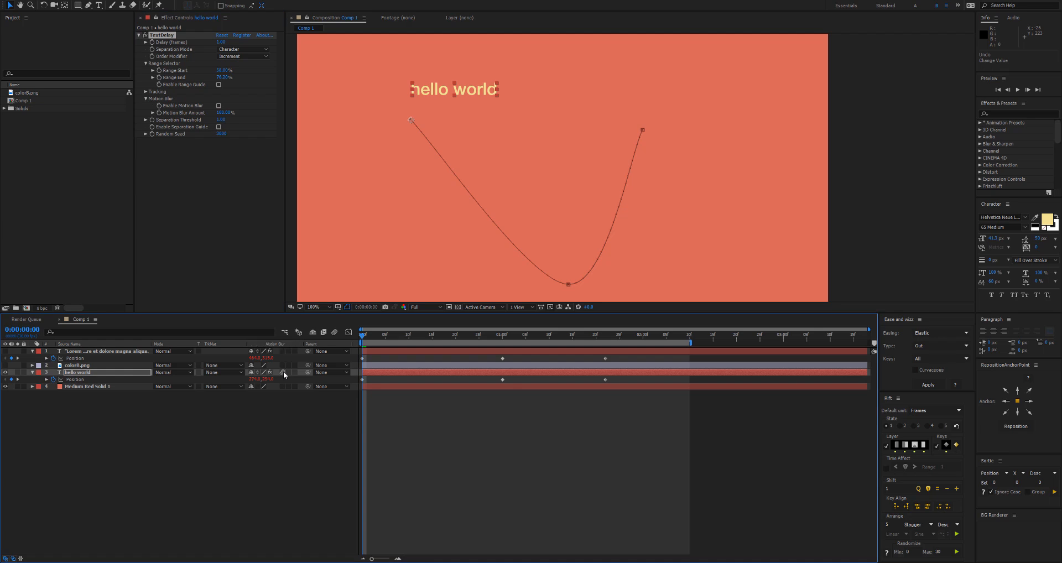
mouse_move(335, 332)
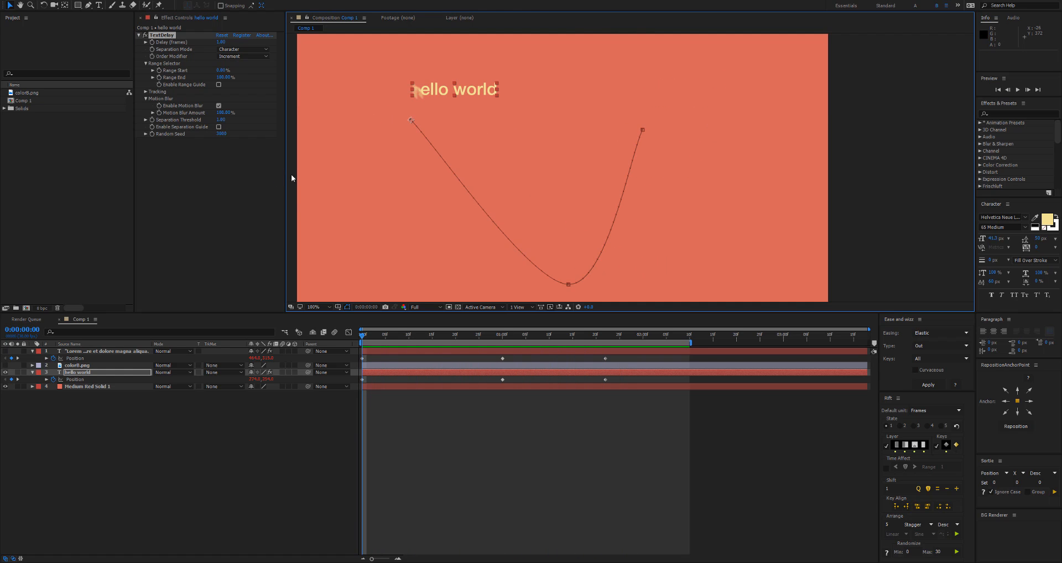
At mid-animation, raise Motion Blur Amount to 500% and confirm the composition's shutter settings
click(428, 334)
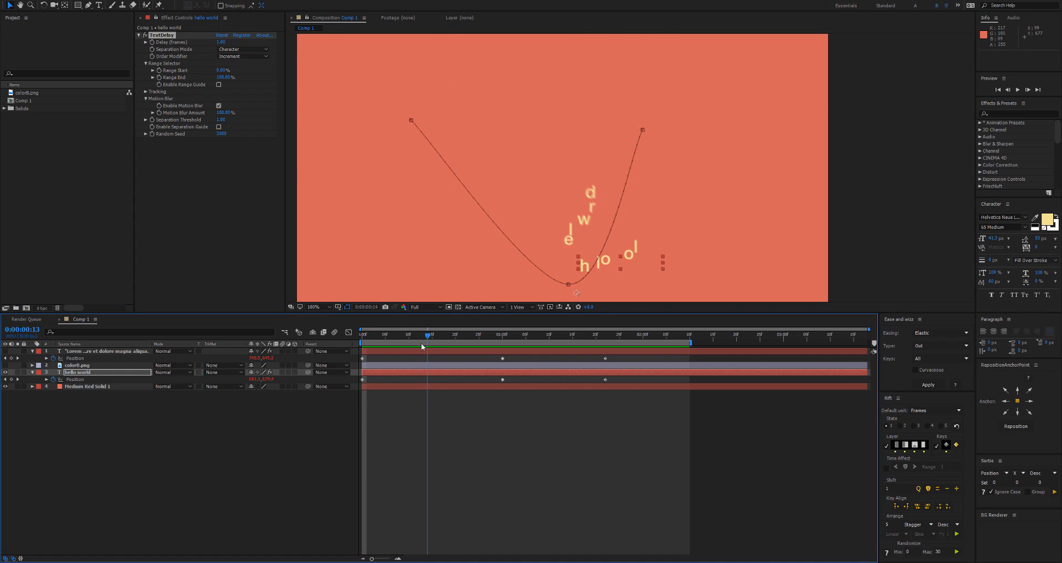
click(425, 334)
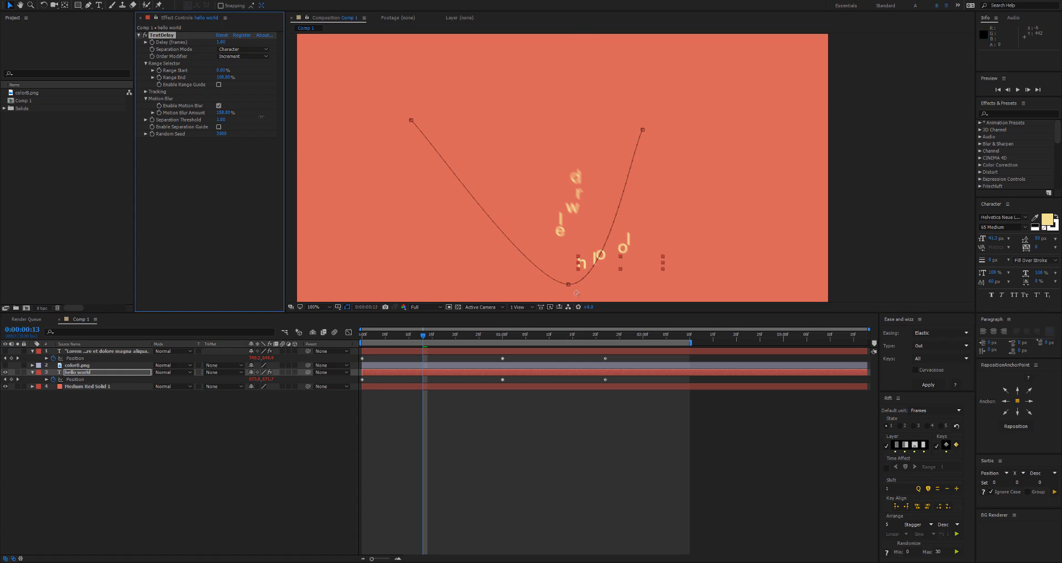
click(224, 113)
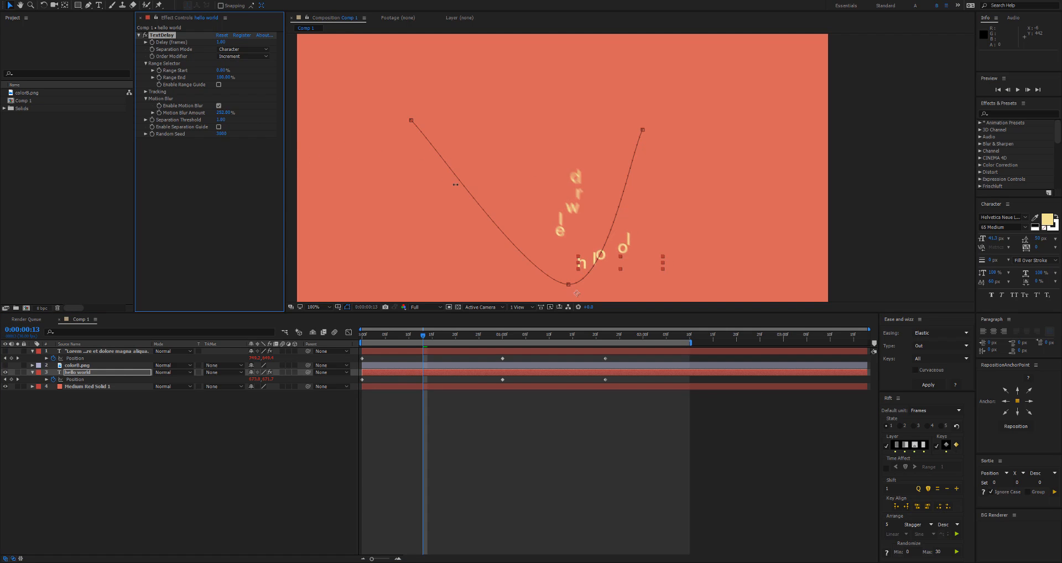
click(225, 112)
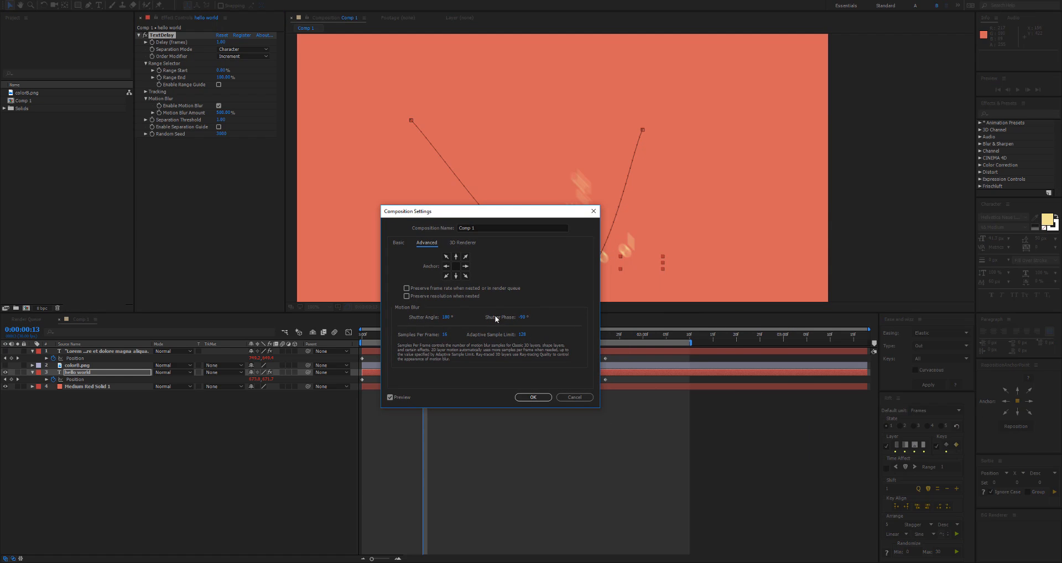
click(532, 398)
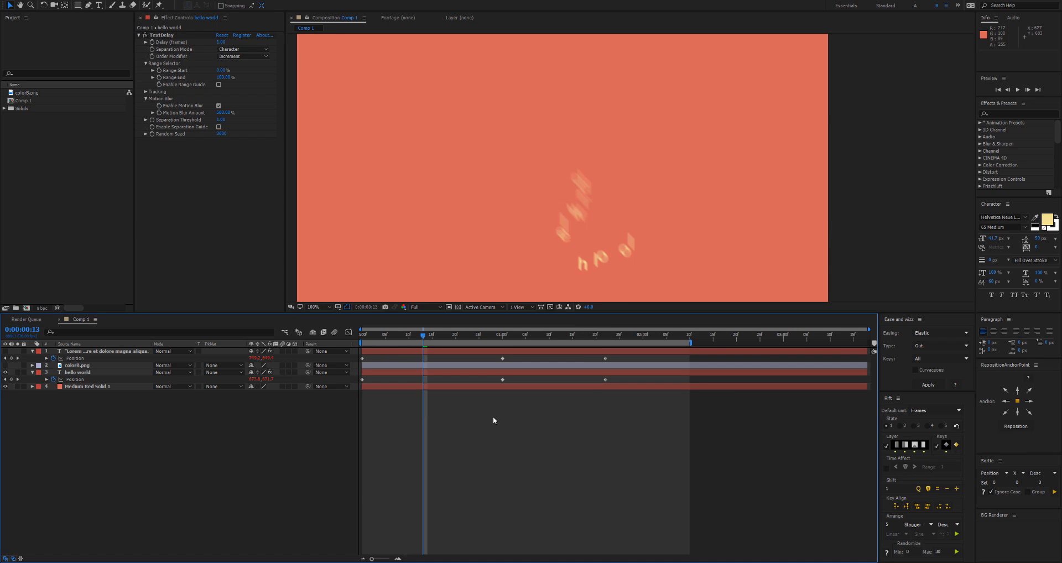